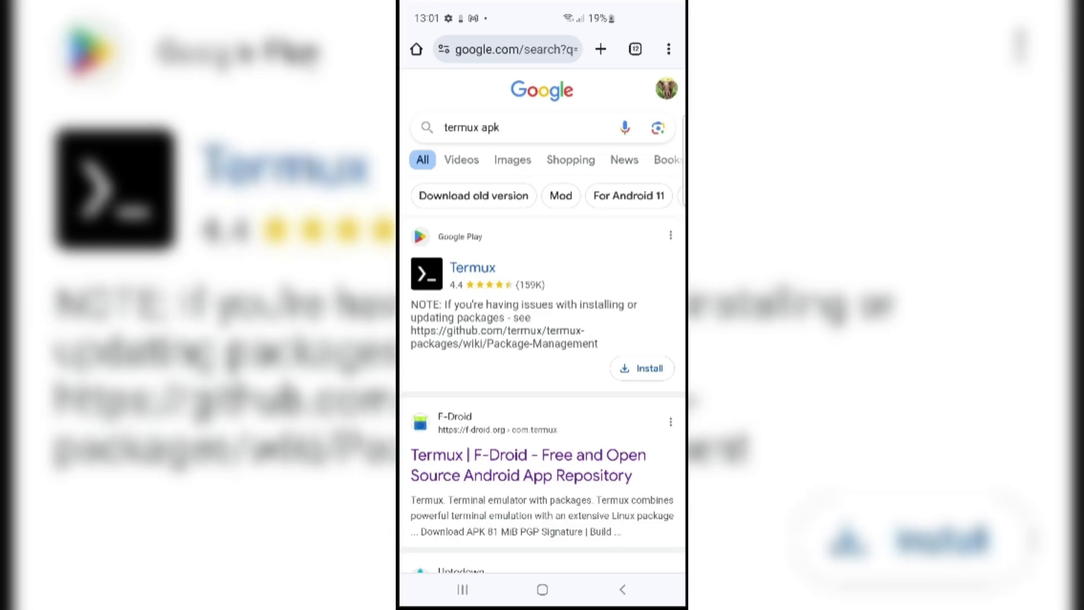
Reach the F-Droid Termux package page from the search results and scroll to its Versions section.
{"action": "scroll", "scroll_direction": "up", "scroll_amount": 3}
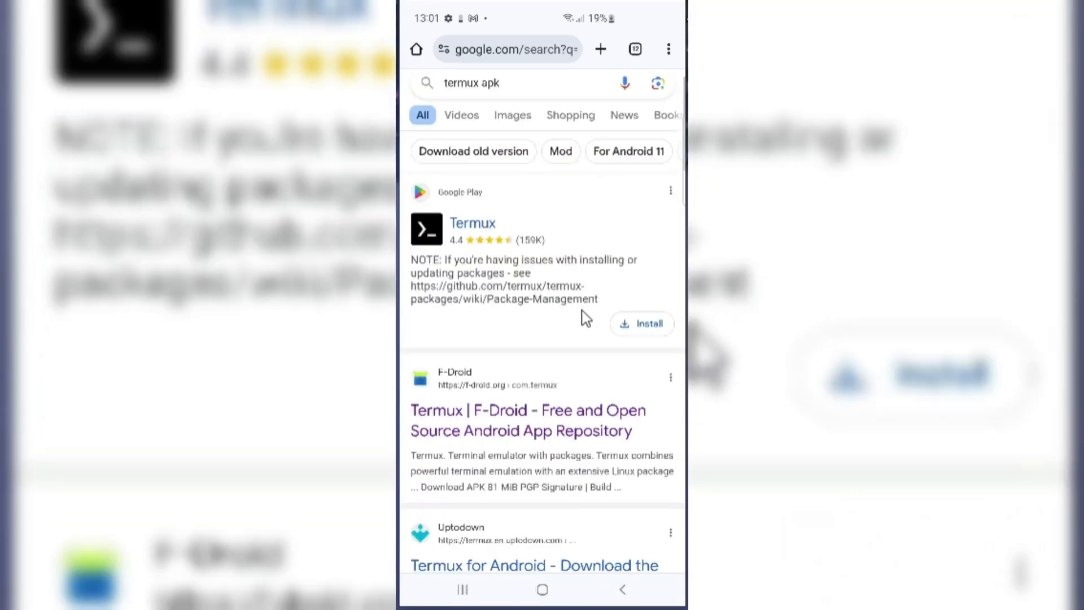
{"action": "left_click", "coordinate": [528, 420]}
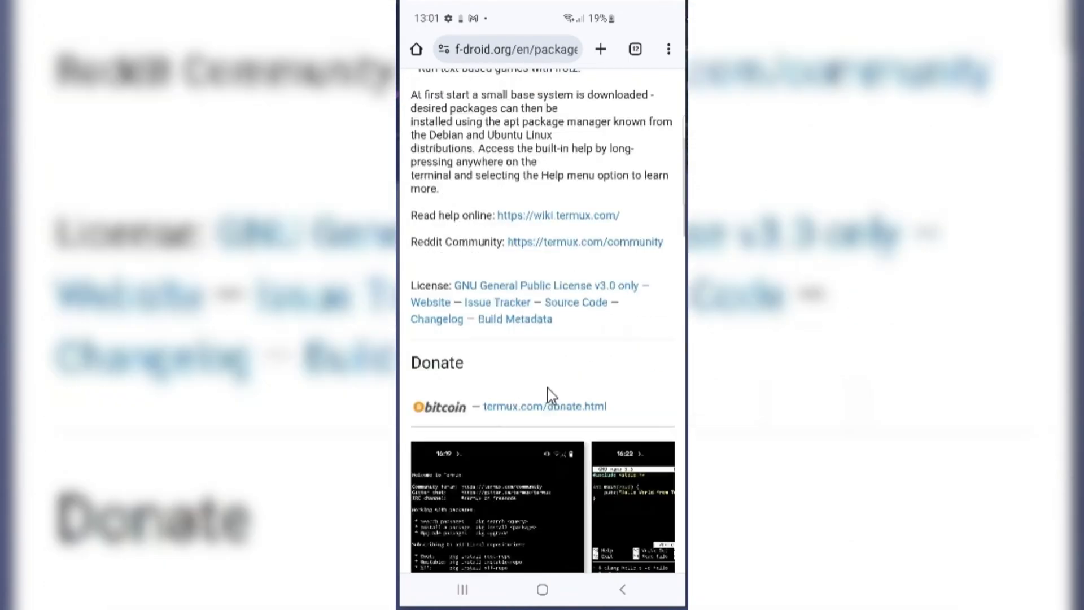
{"action": "scroll", "scroll_direction": "down", "scroll_amount": 3}
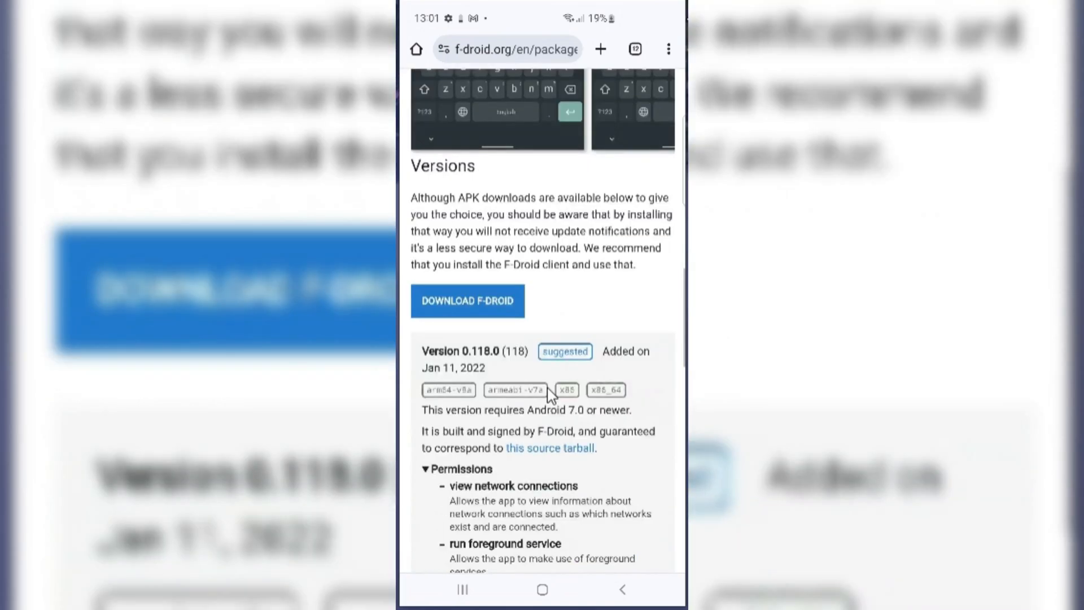
{"action": "scroll", "scroll_direction": "down", "scroll_amount": 3}
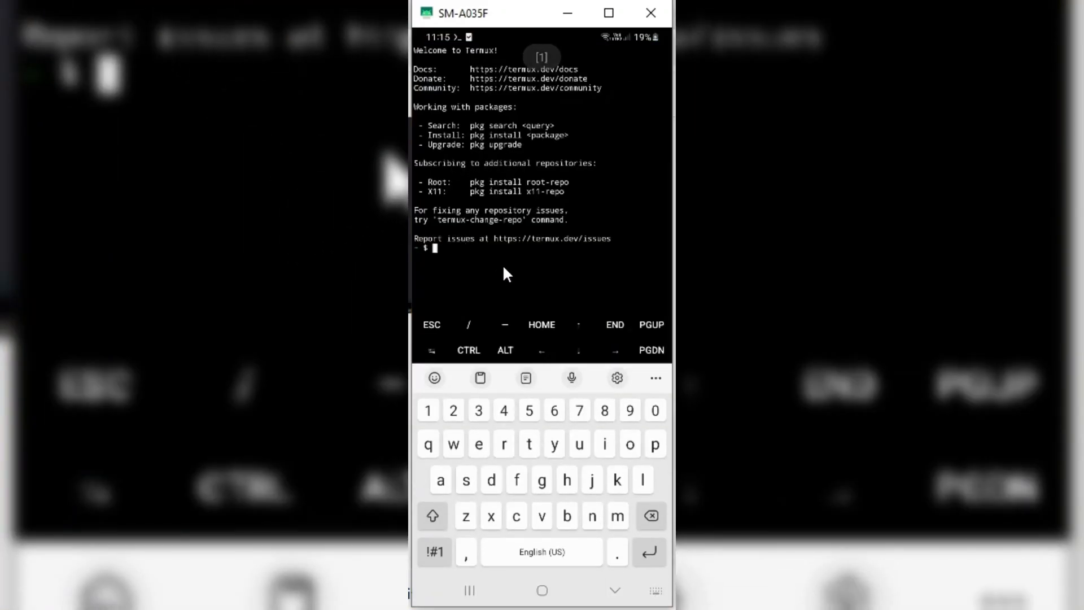
Run apt update so Termux reports 26 upgradable packages.
{"action": "type", "text": "ap"}
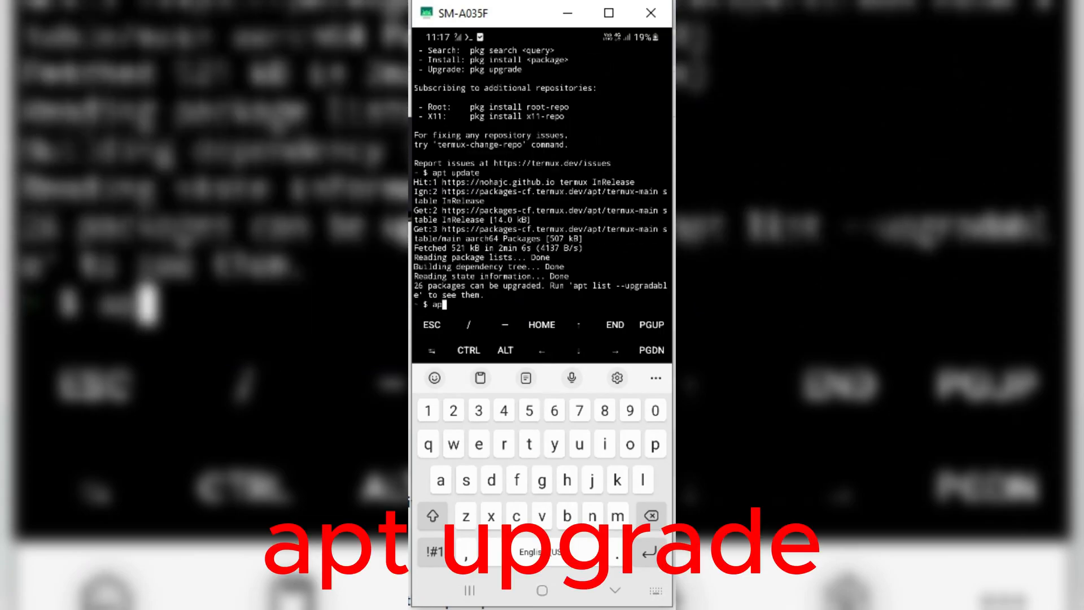
Run apt upgrade and confirm with y to upgrade the 26 packages including nano and gnupg.
{"action": "type", "text": "u"}
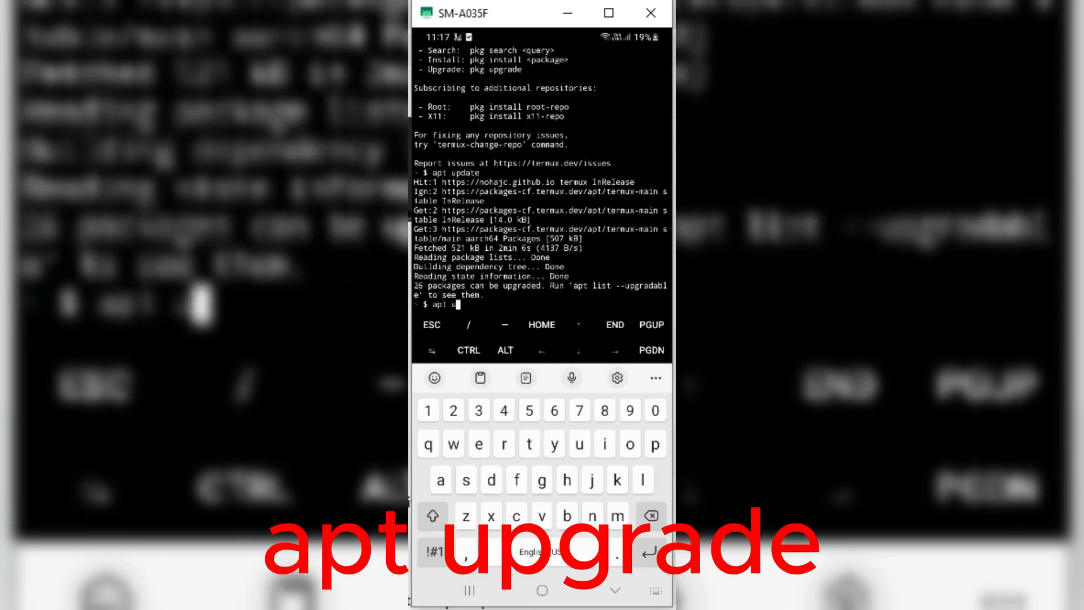
{"action": "type", "text": "pgrade"}
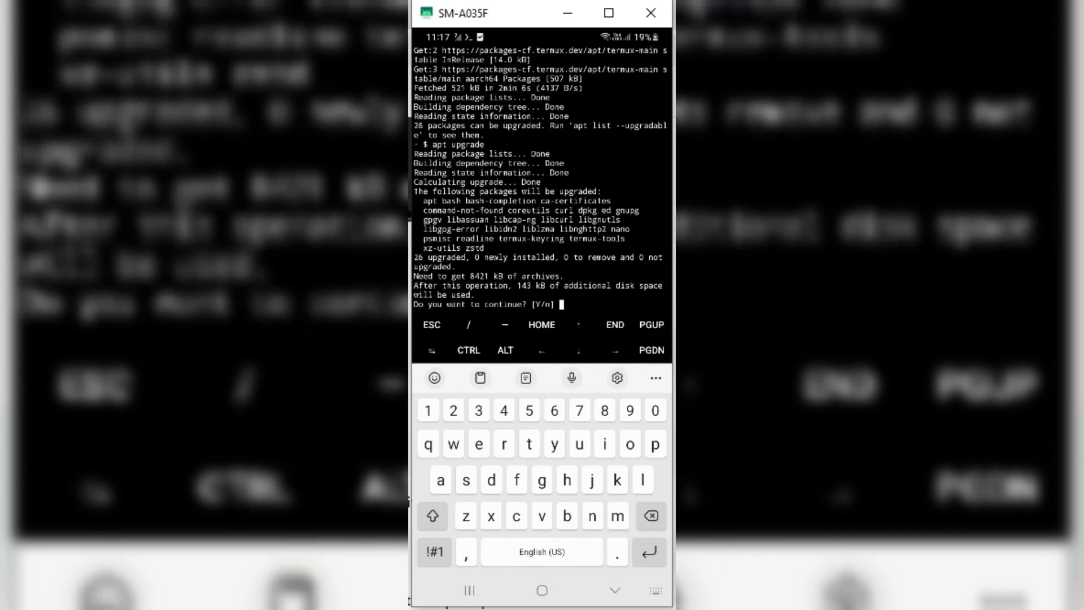
{"action": "type", "text": "y"}
{"action": "type", "text": "apt"}
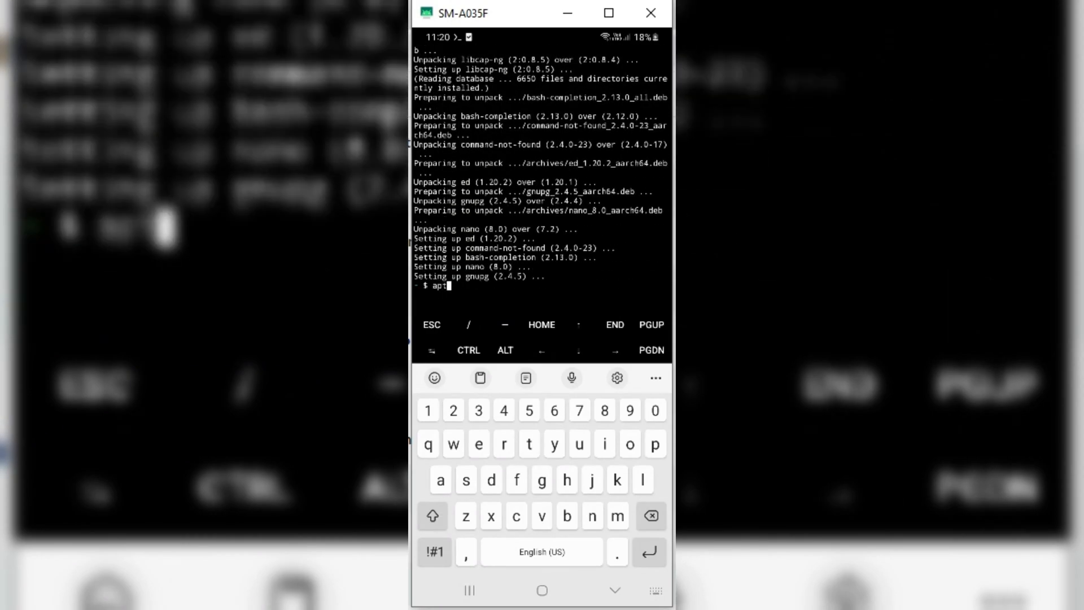
Re-run apt update, then run termux-setup-storage and allow access to the phone's files.
{"action": "type", "text": "update"}
{"action": "type", "text": "termux-setup"}
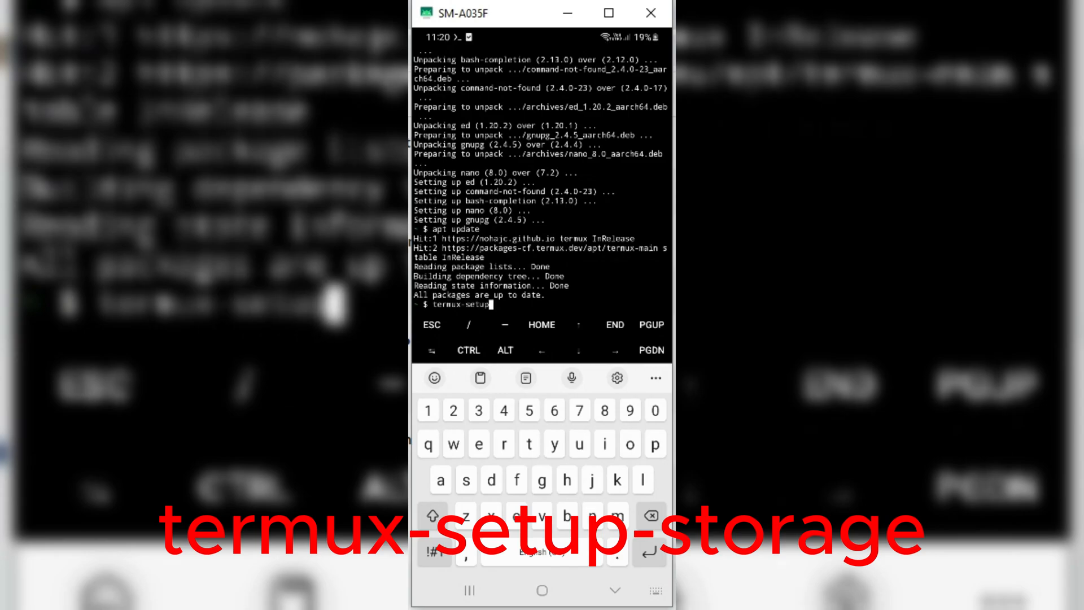
{"action": "type", "text": "s"}
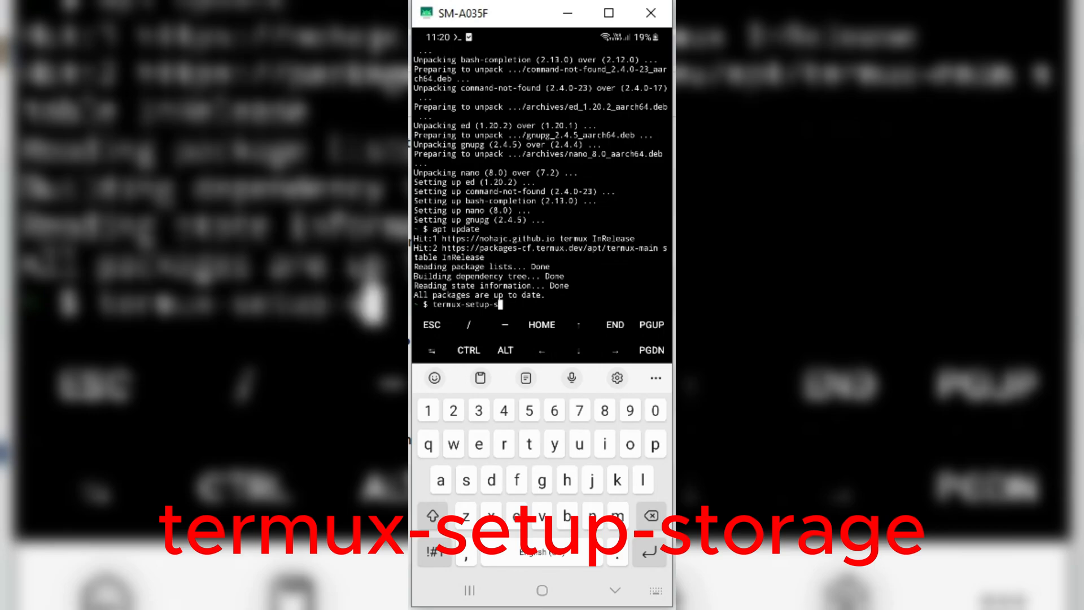
{"action": "type", "text": "torage"}
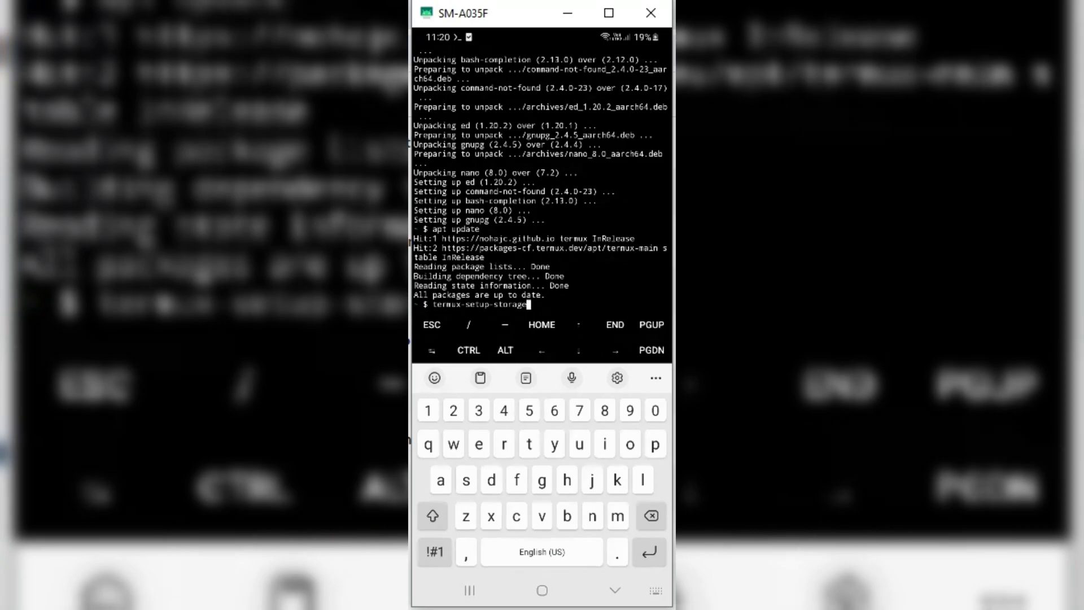
{"action": "key", "text": "Return"}
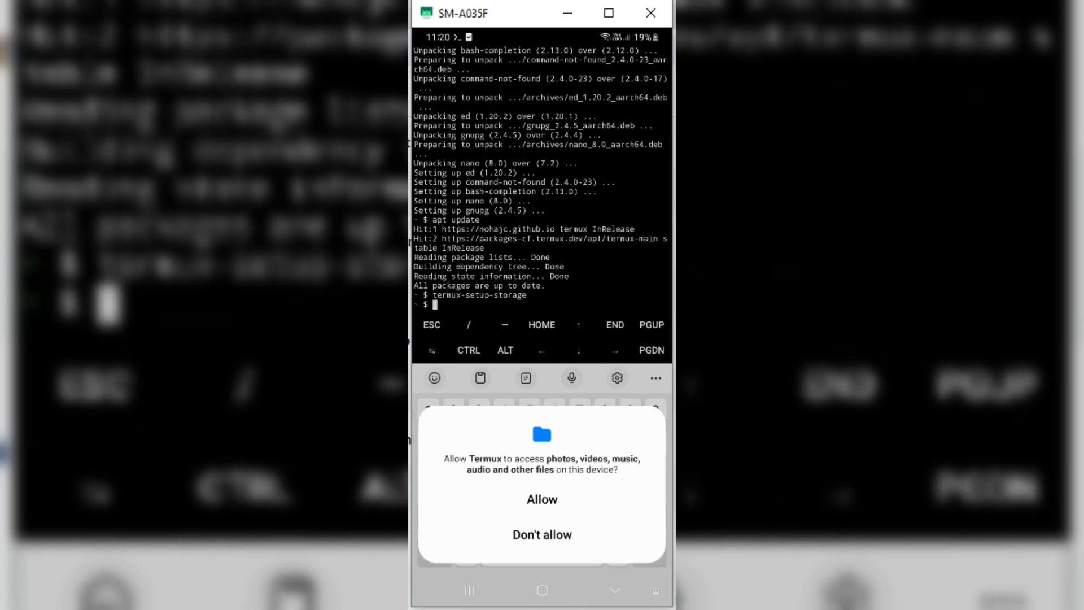
{"action": "left_click", "coordinate": [541, 499]}
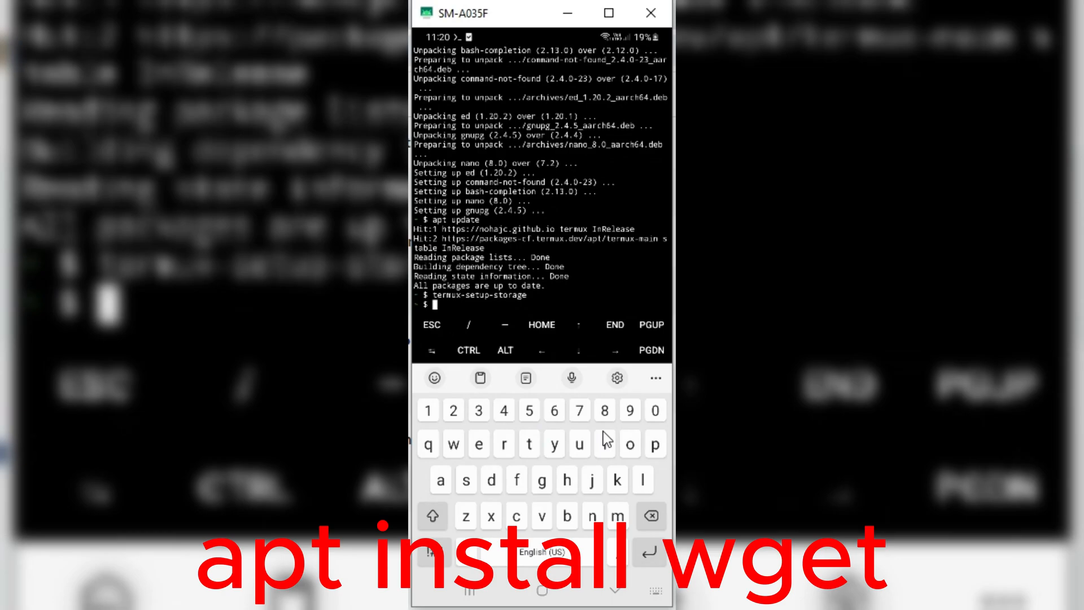
Run apt install wget, which reports wget already installed.
{"action": "type", "text": "apt"}
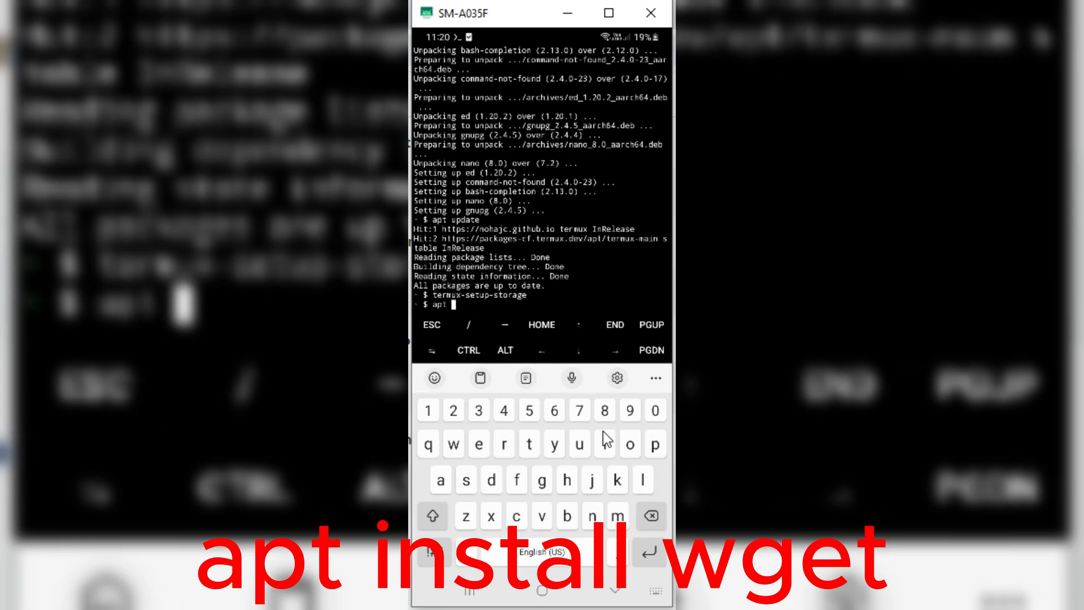
{"action": "type", "text": "install"}
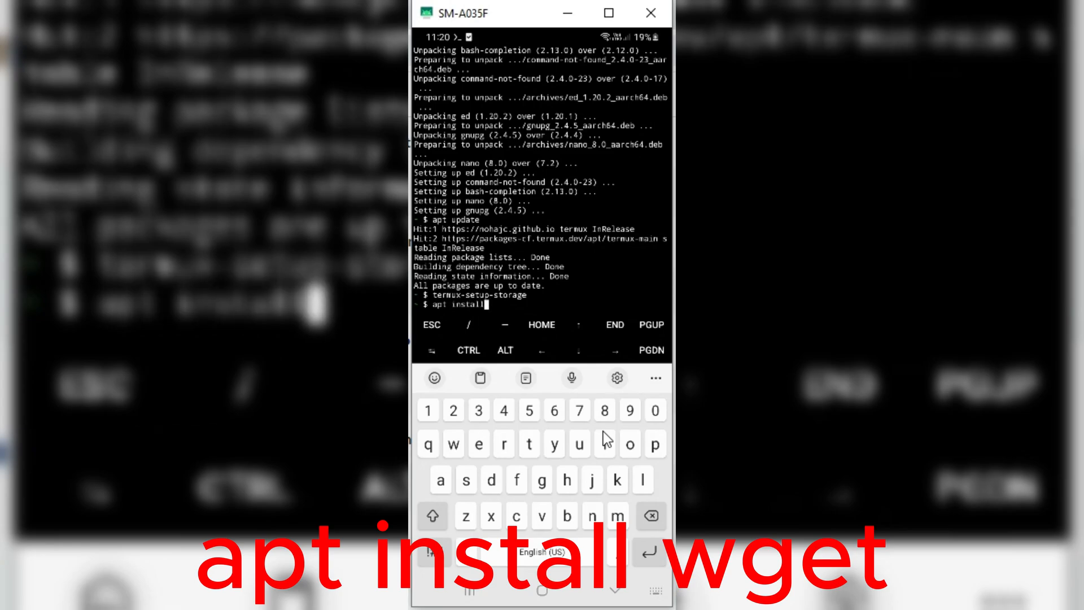
{"action": "type", "text": "wget"}
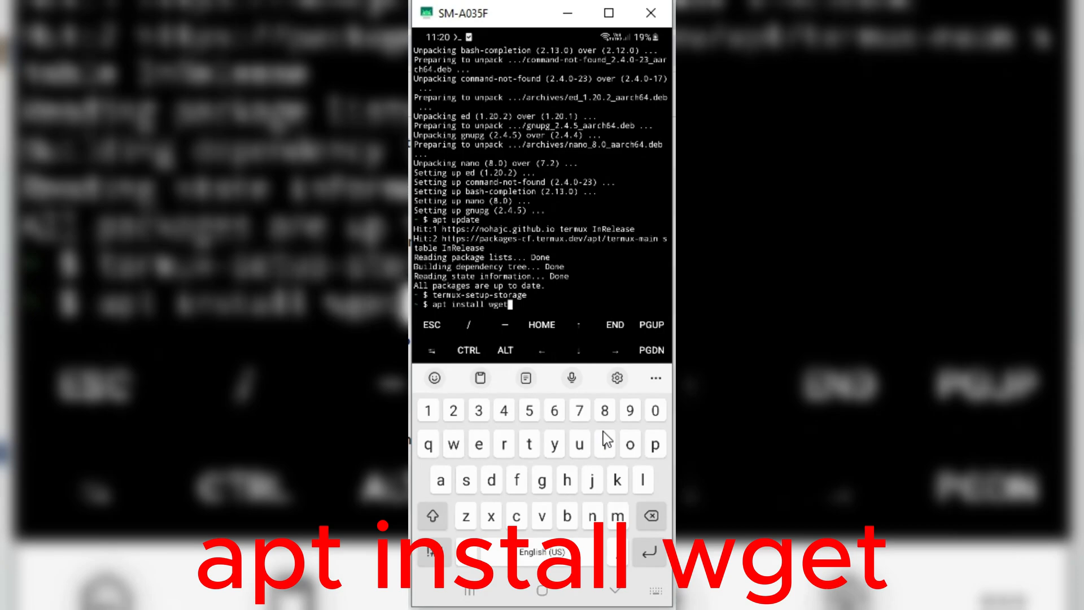
{"action": "key", "text": "Return"}
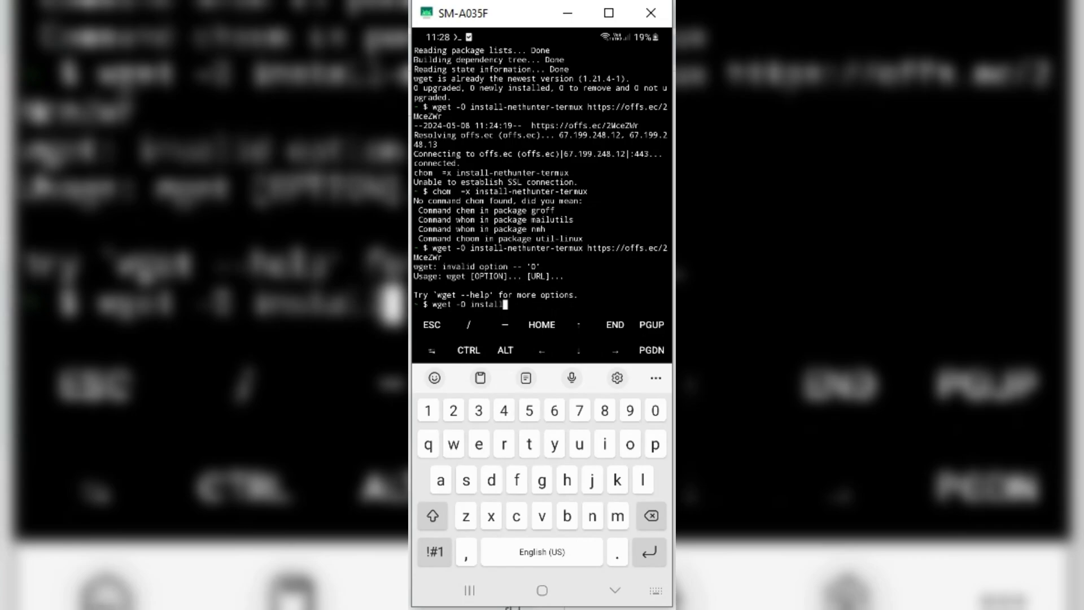
{"action": "type", "text": "nethunter-termux"}
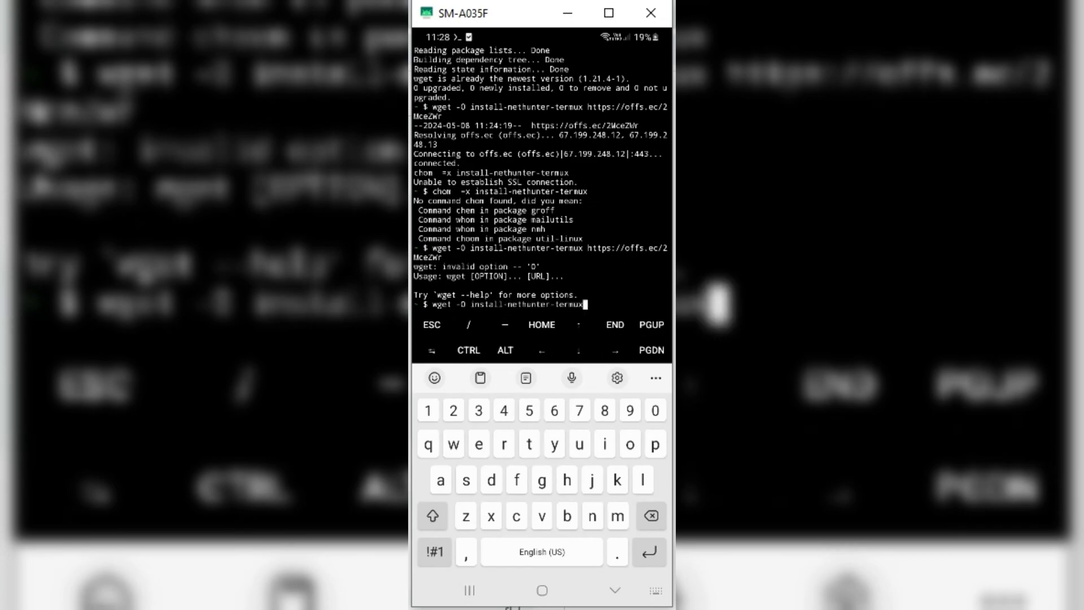
{"action": "type", "text": "https://o"}
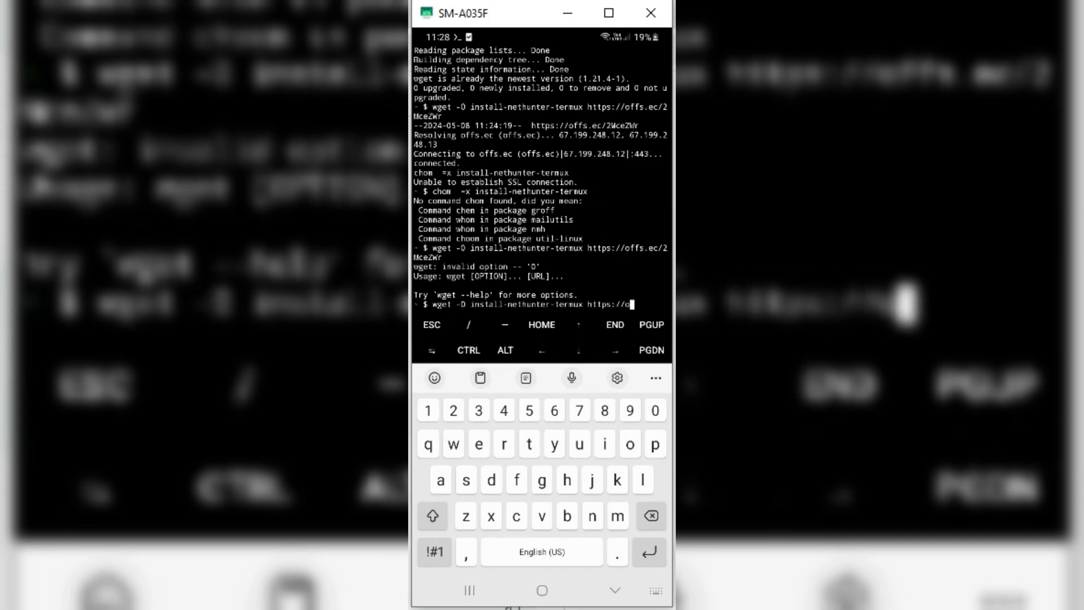
{"action": "type", "text": "ffs.ec"}
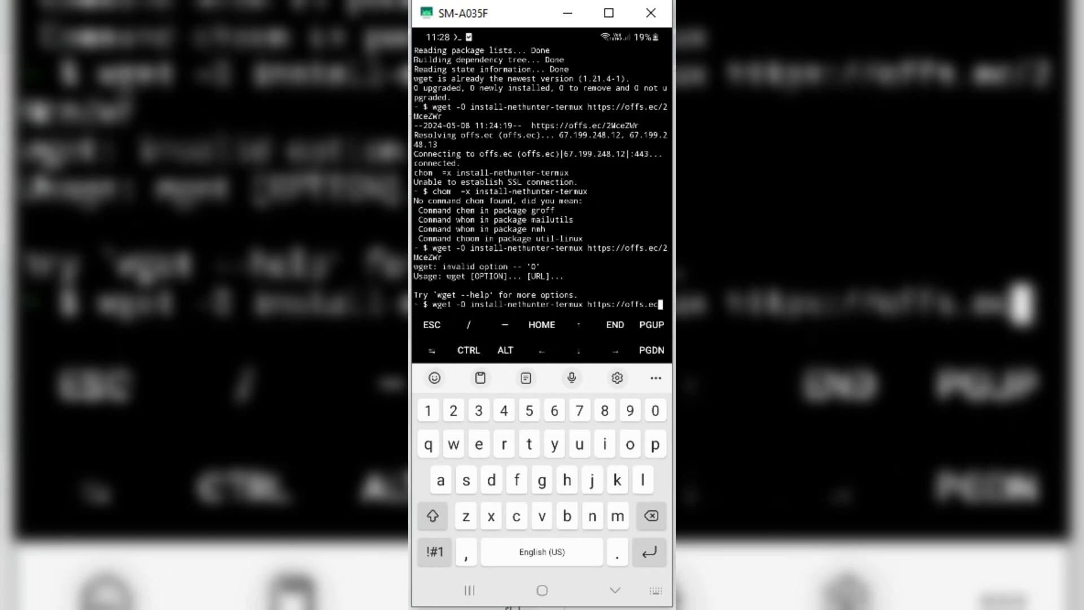
{"action": "key", "text": "Return"}
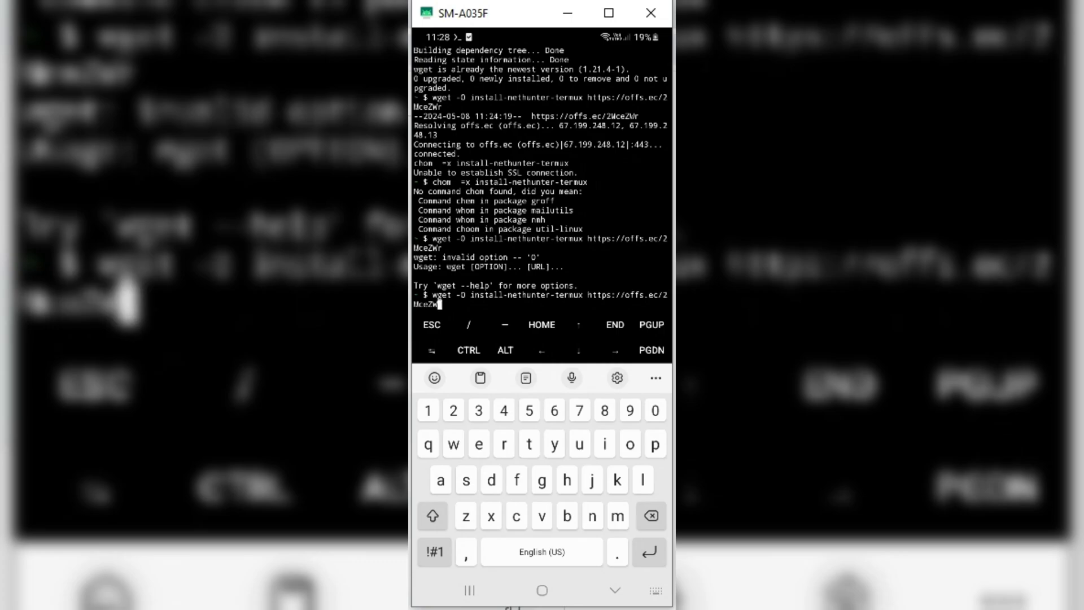
{"action": "key", "text": "Return"}
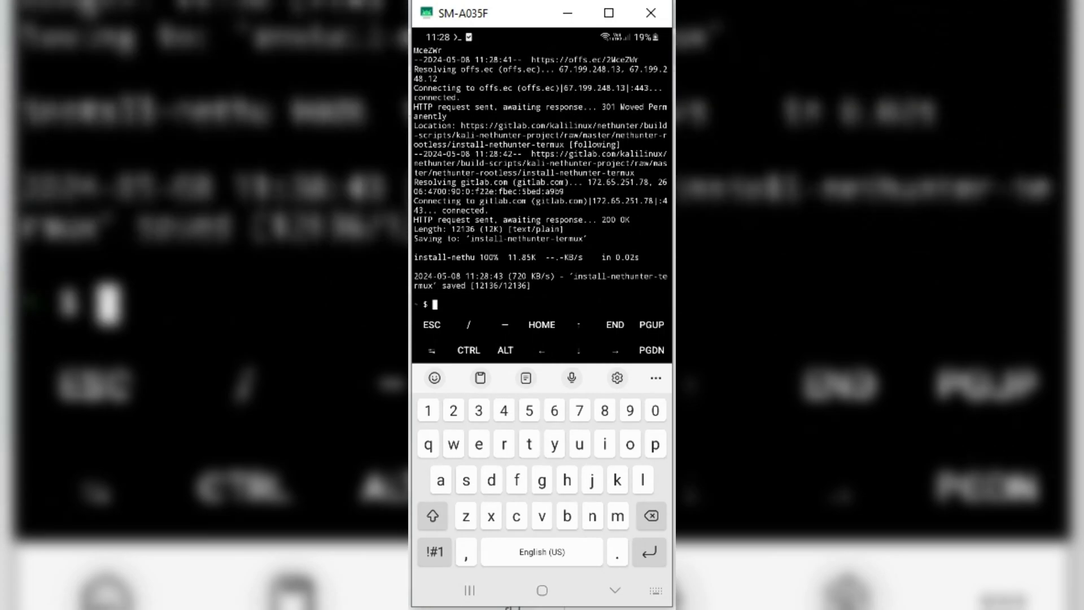
Run chmod +x install-nethunter-termux to make the script executable.
{"action": "type", "text": "chmod"}
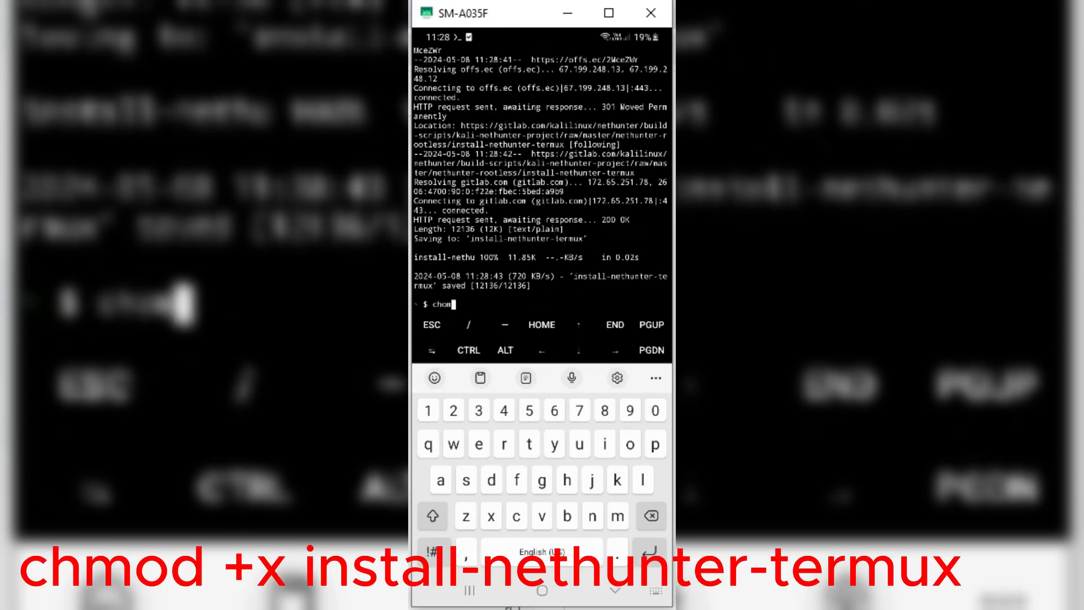
{"action": "type", "text": "d"}
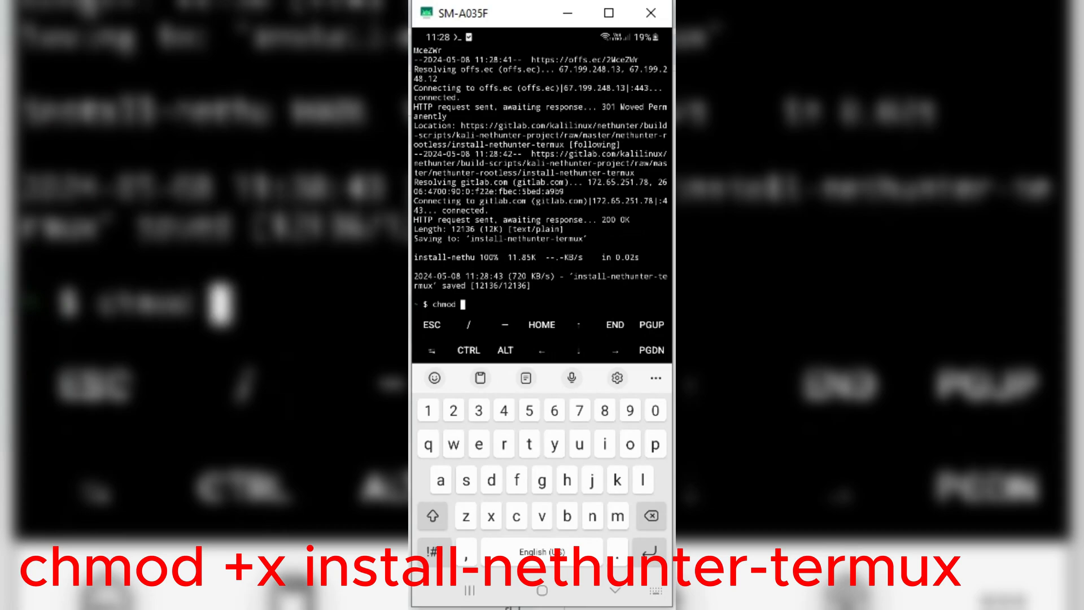
{"action": "type", "text": "x install"}
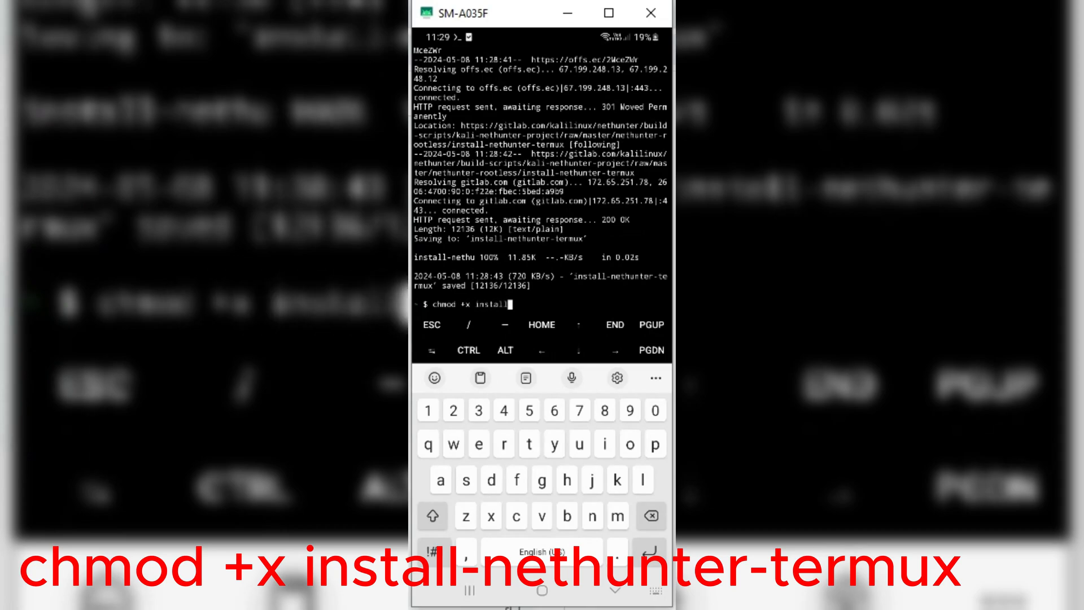
{"action": "type", "text": "-nethunter"}
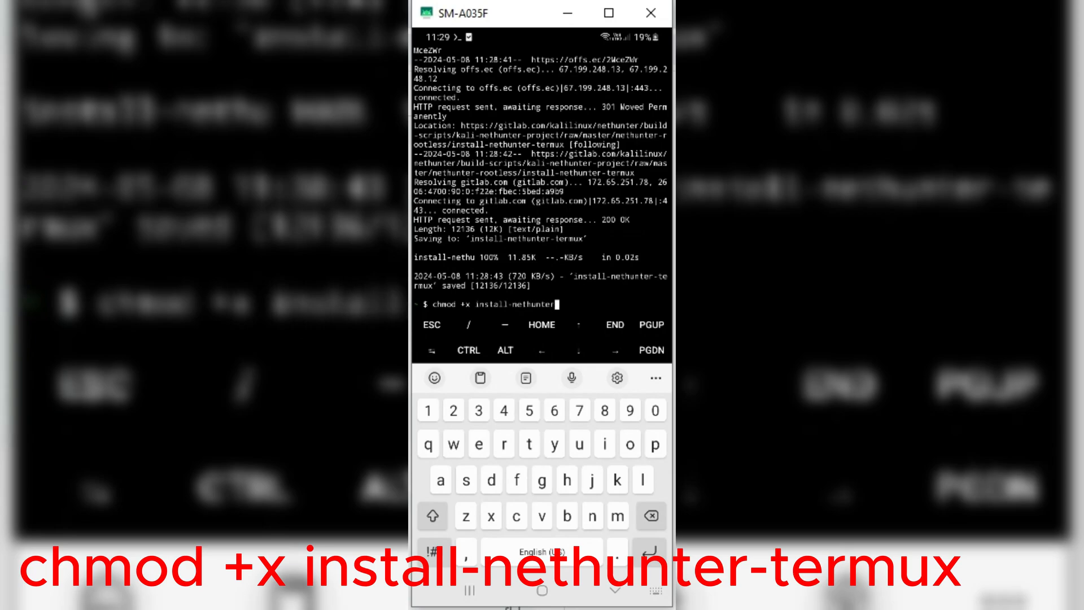
{"action": "key", "text": "Return"}
{"action": "type", "text": "./install-nethunter-t"}
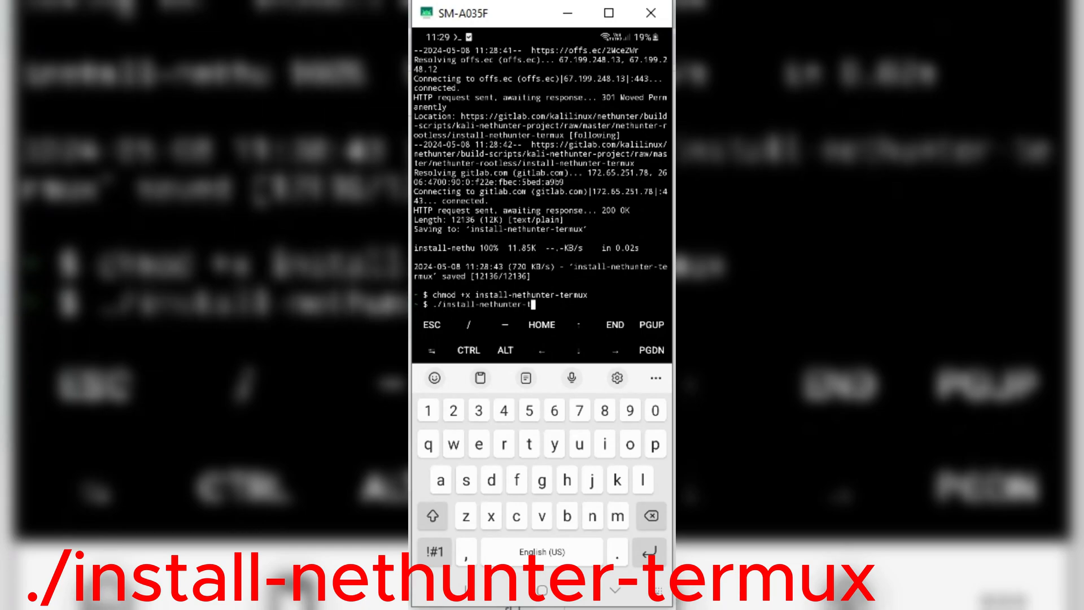
Run ./install-nethunter-termux and choose option 1 for the full ARM64 image.
{"action": "key", "text": "Return"}
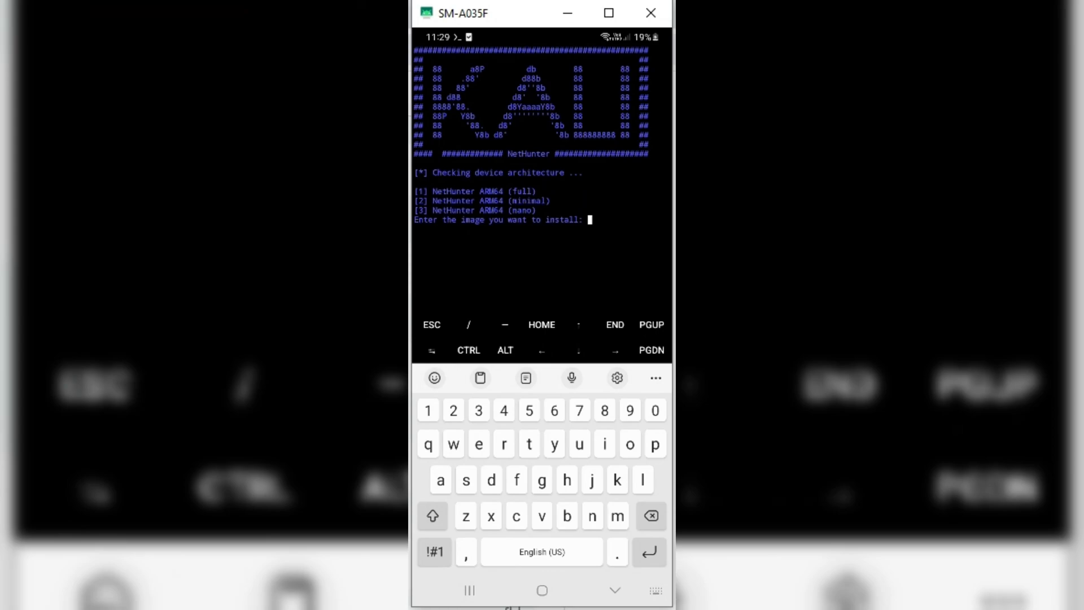
{"action": "type", "text": "1"}
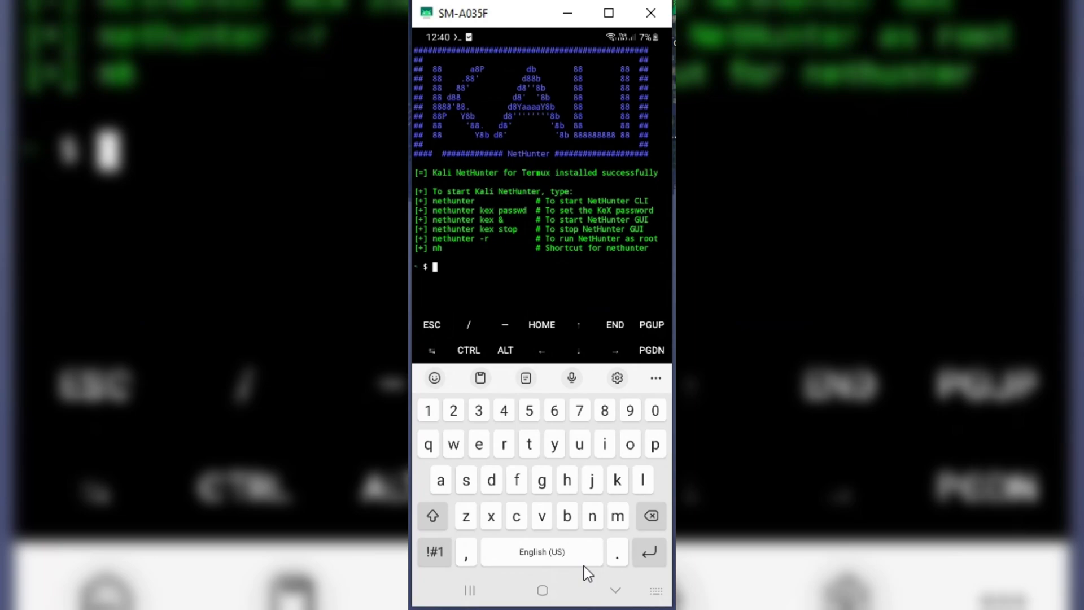
Run nh to start Kali NetHunter at the kali@localhost prompt.
{"action": "type", "text": "nh"}
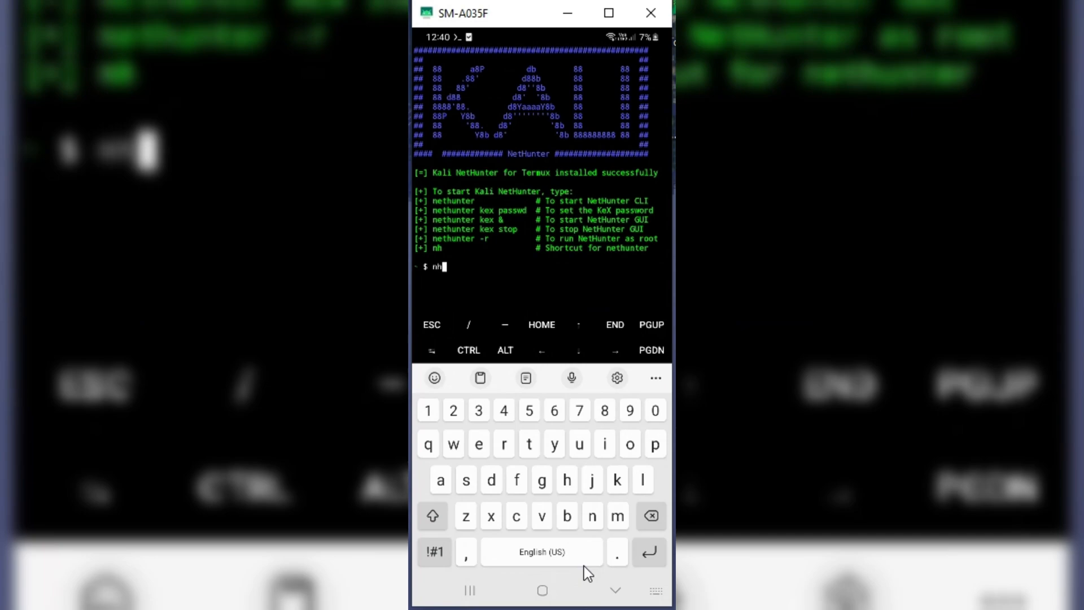
{"action": "key", "text": "Return"}
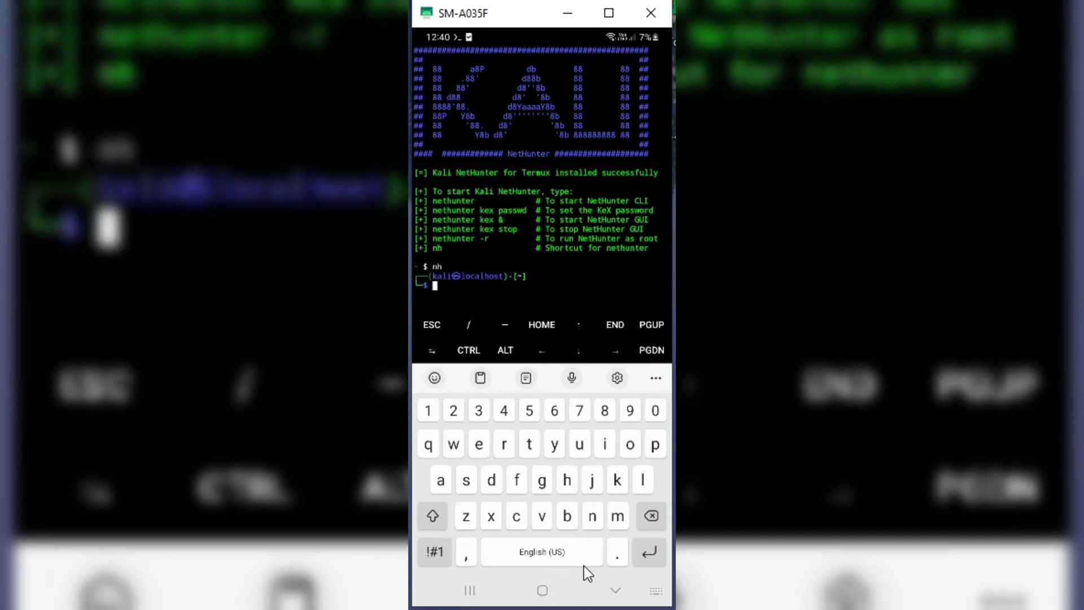